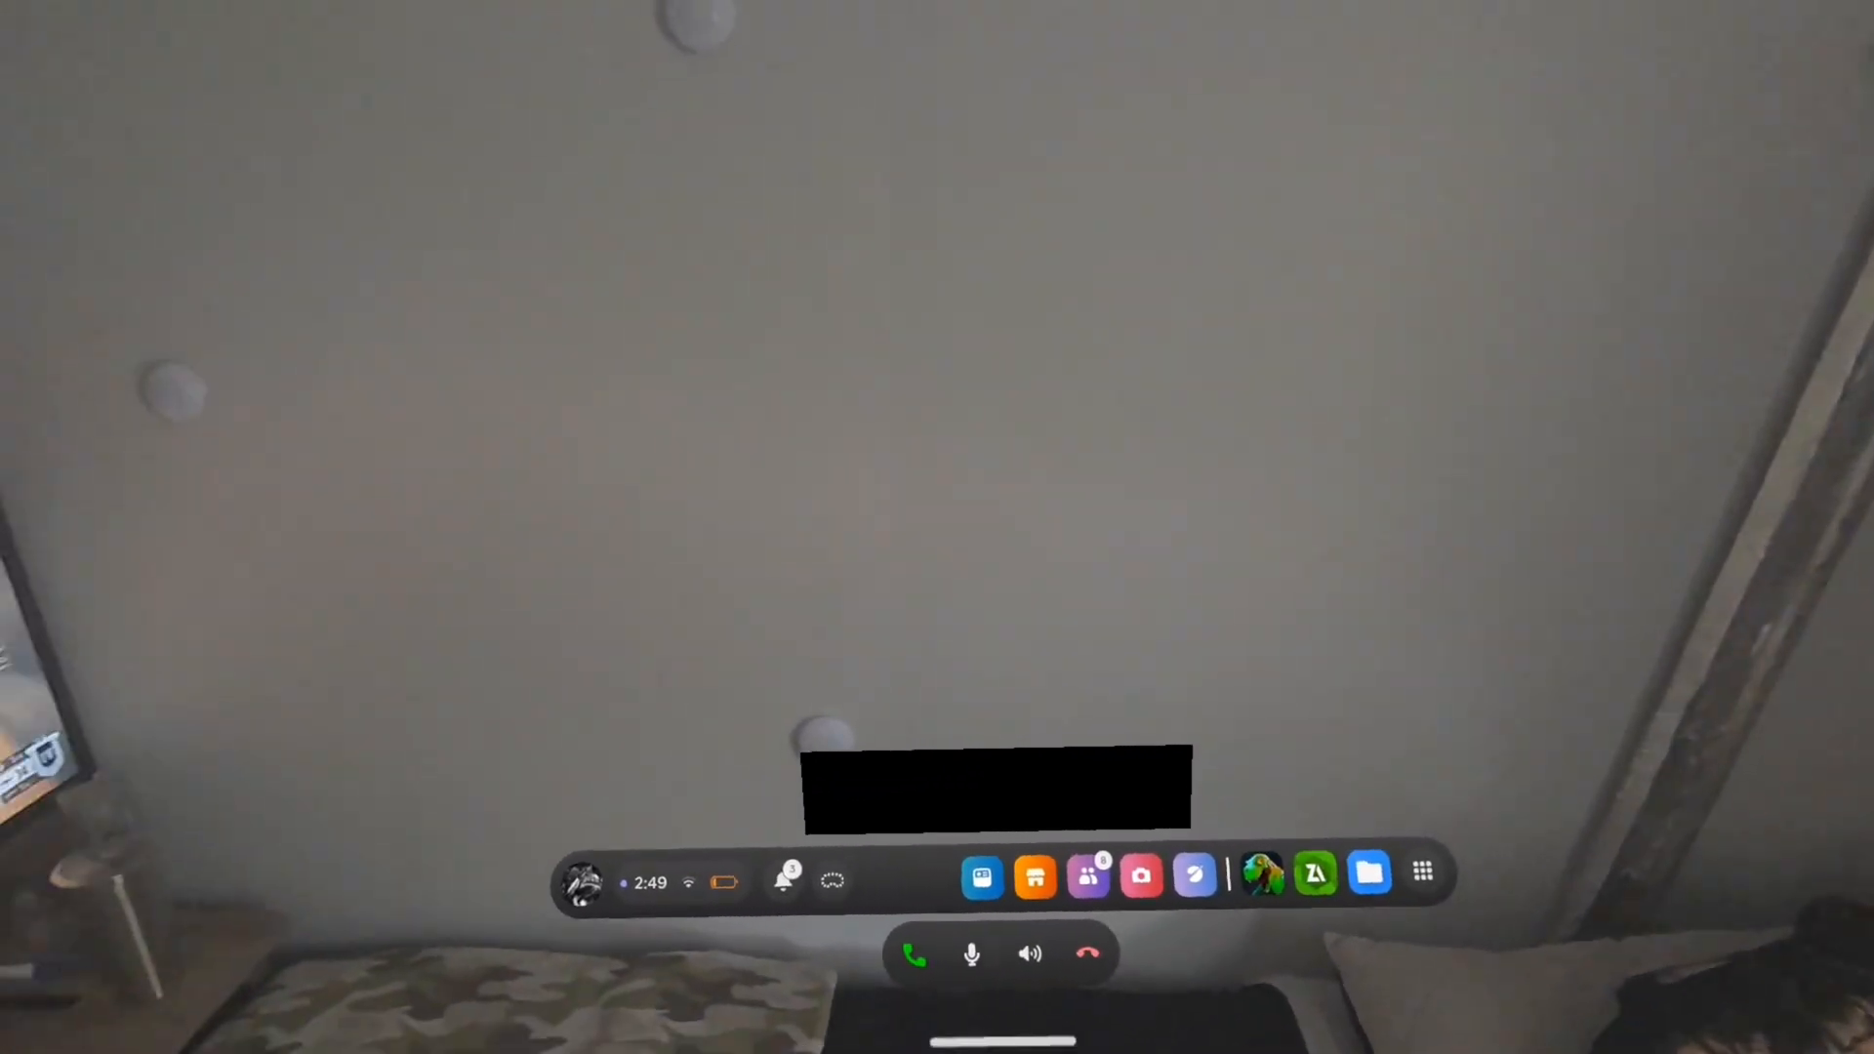
# Show the Quest app library with the Mobile VR Station tile options menu raised
pyautogui.click(1421, 873)
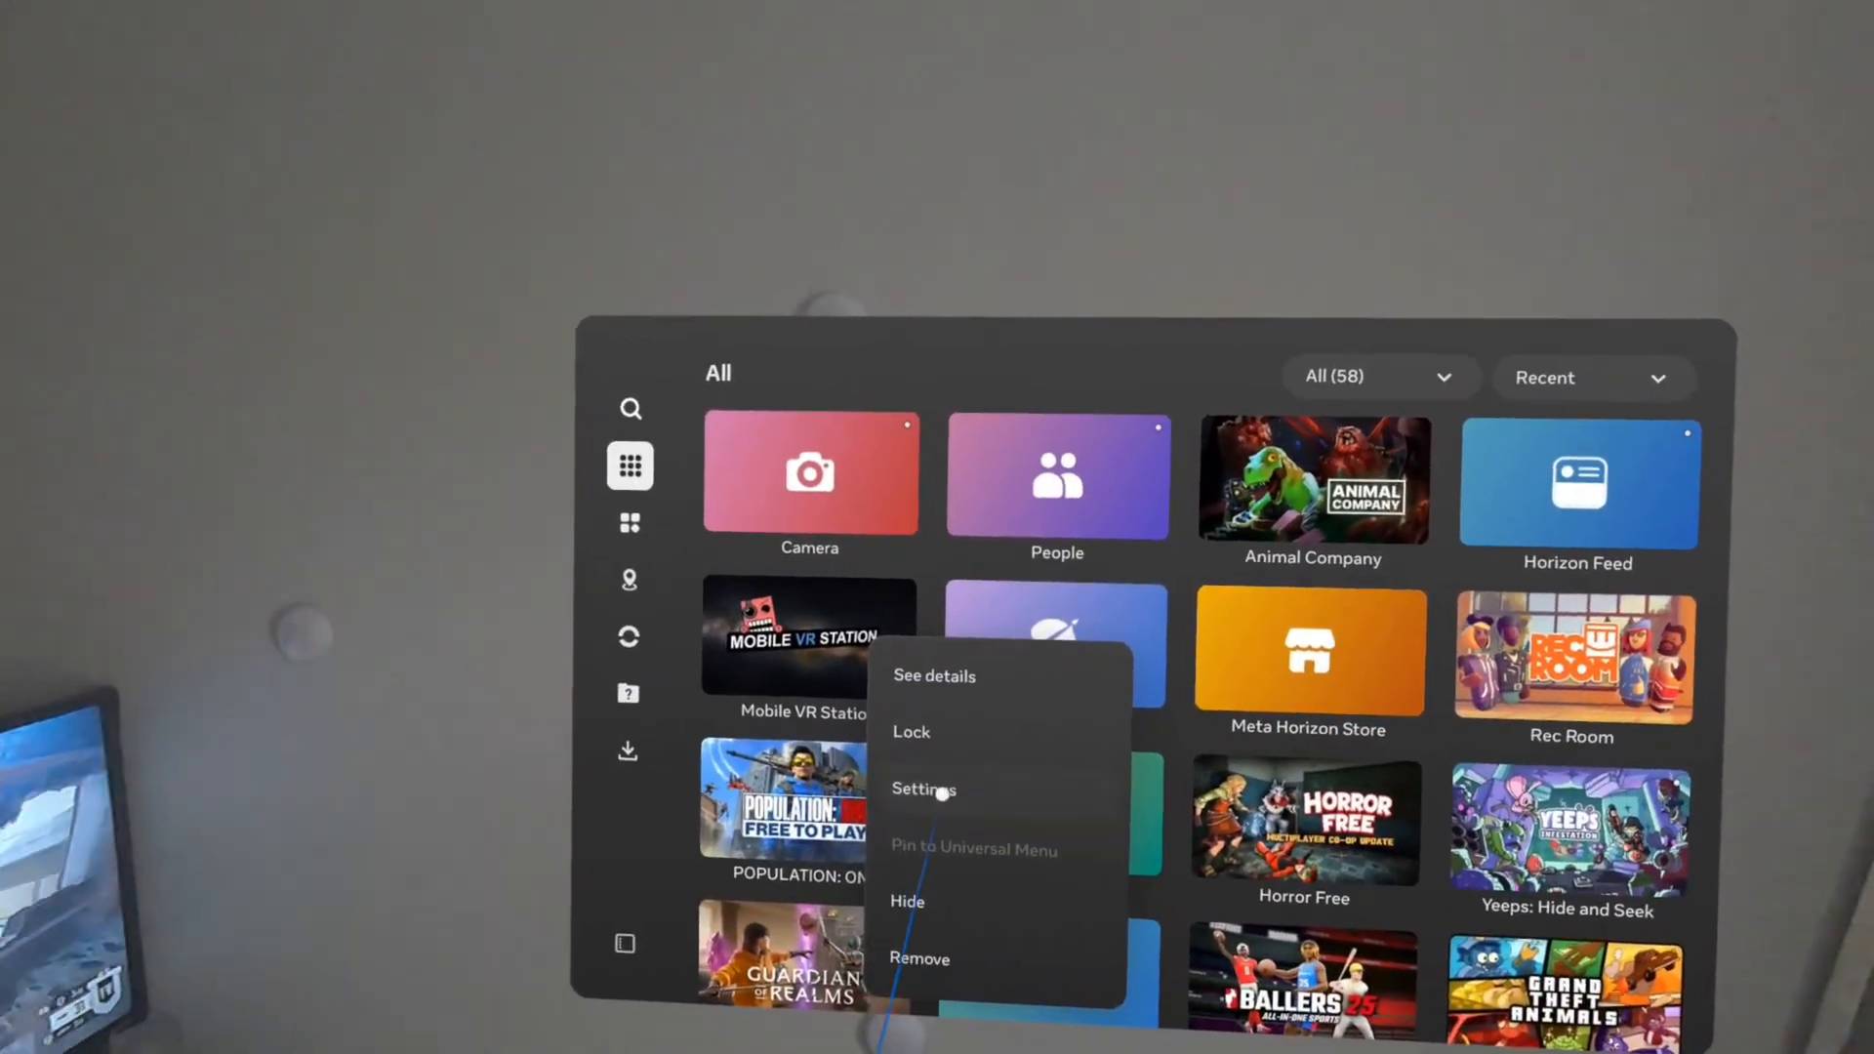
# Confirm Storage, Photos and videos, and Music and audio are on, then return to Library
pyautogui.click(925, 788)
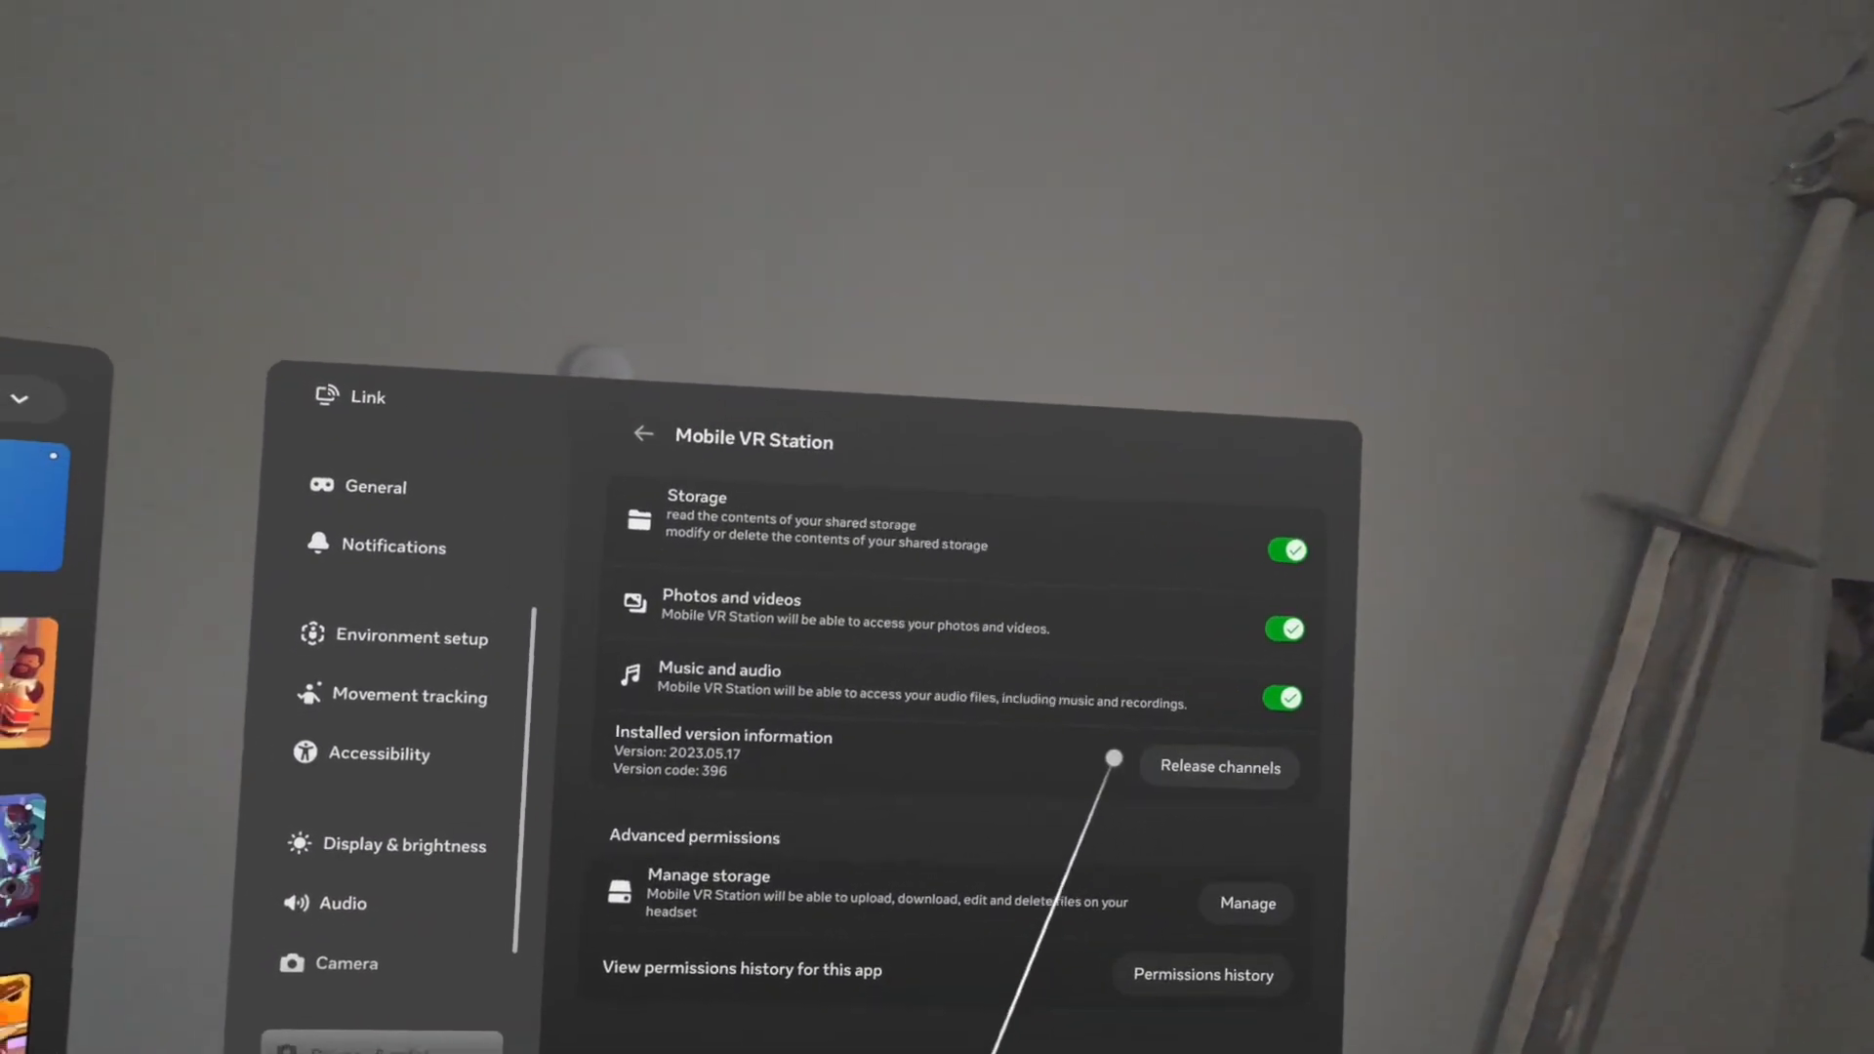
pyautogui.click(1218, 769)
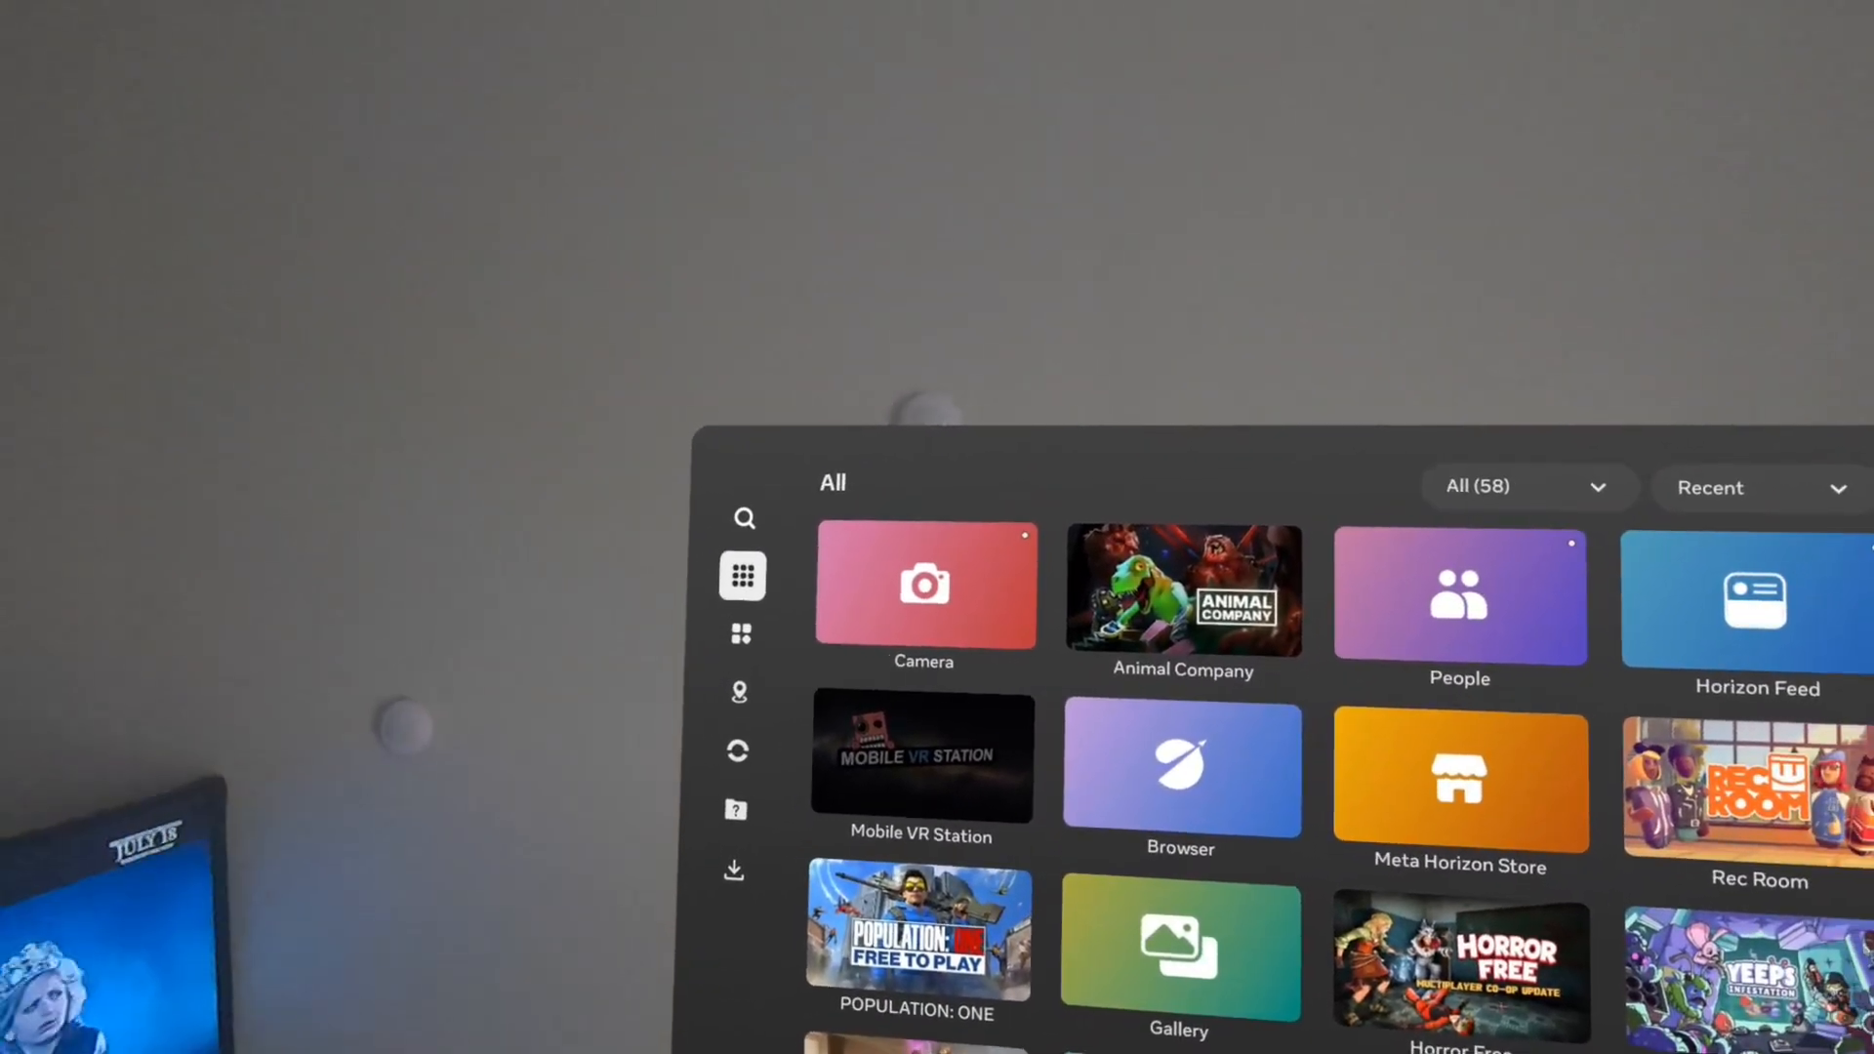
# Start Mobile VR Station so its Available Content list of Local Files, DLNA, FTP and SAMBA appears
pyautogui.click(919, 757)
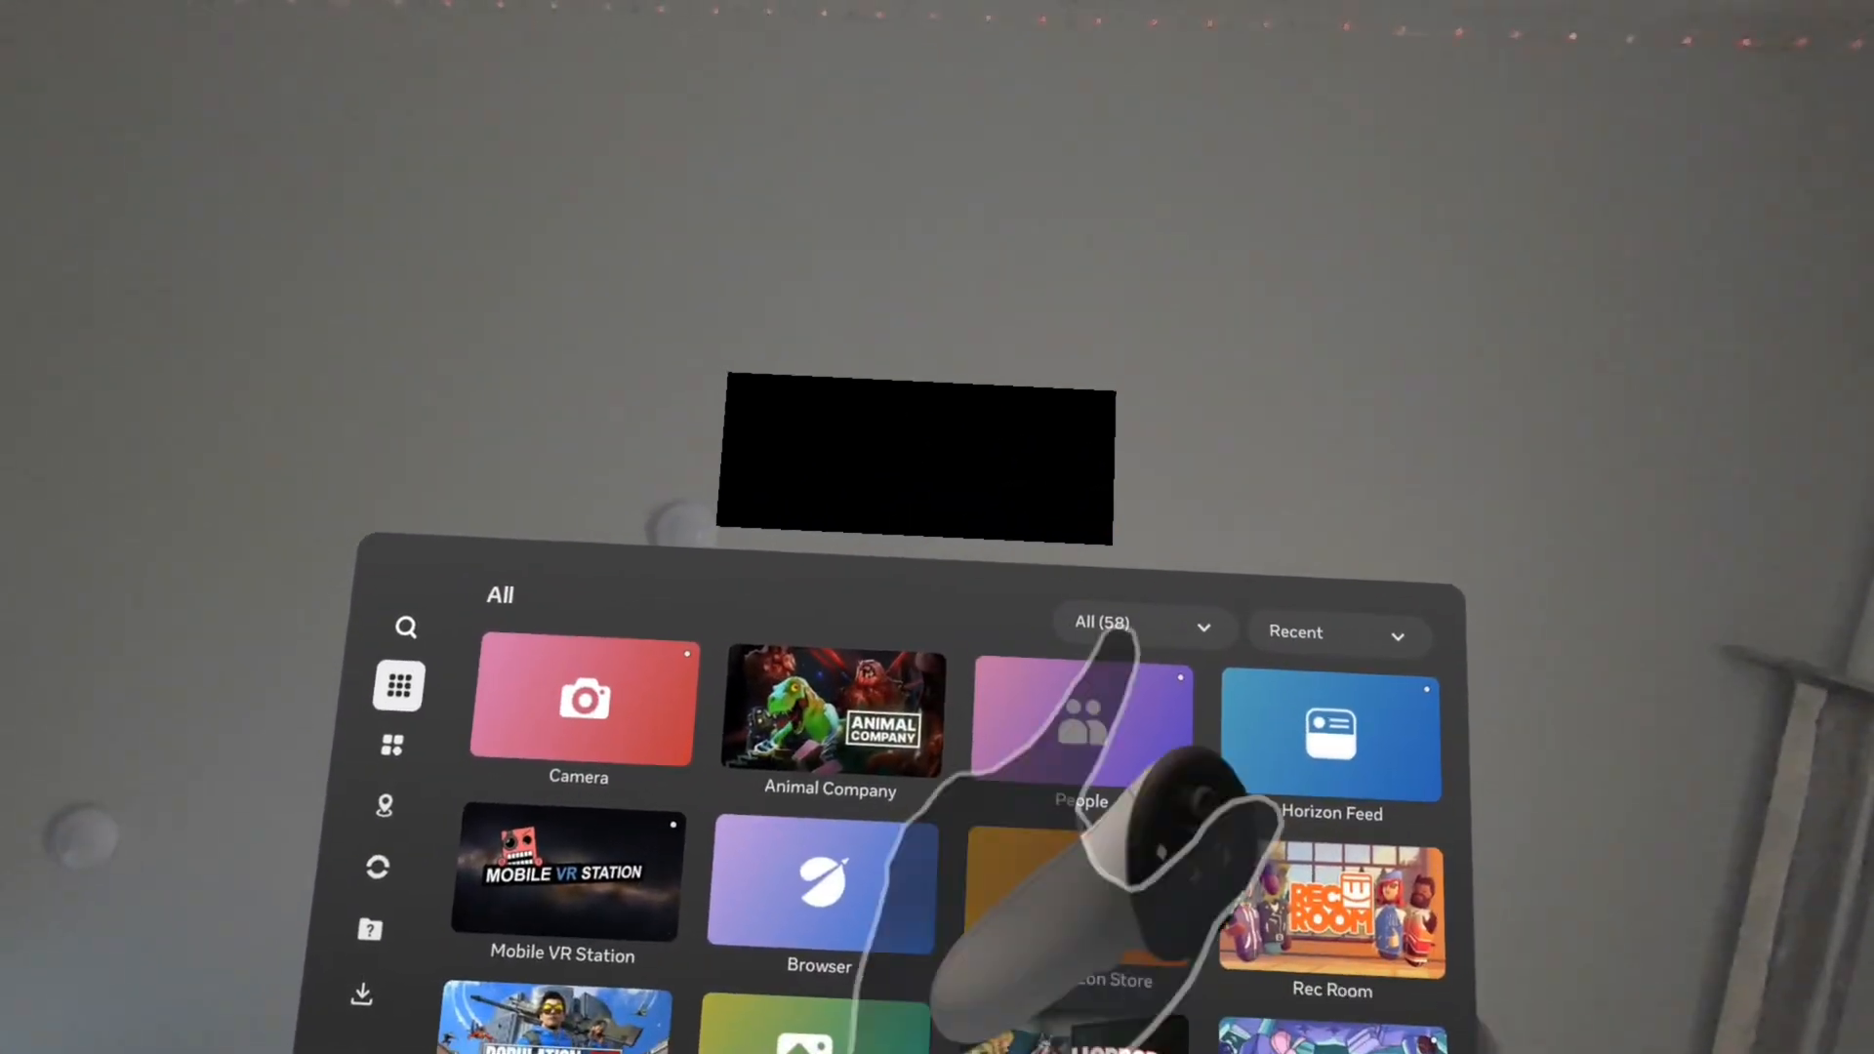
pyautogui.click(560, 874)
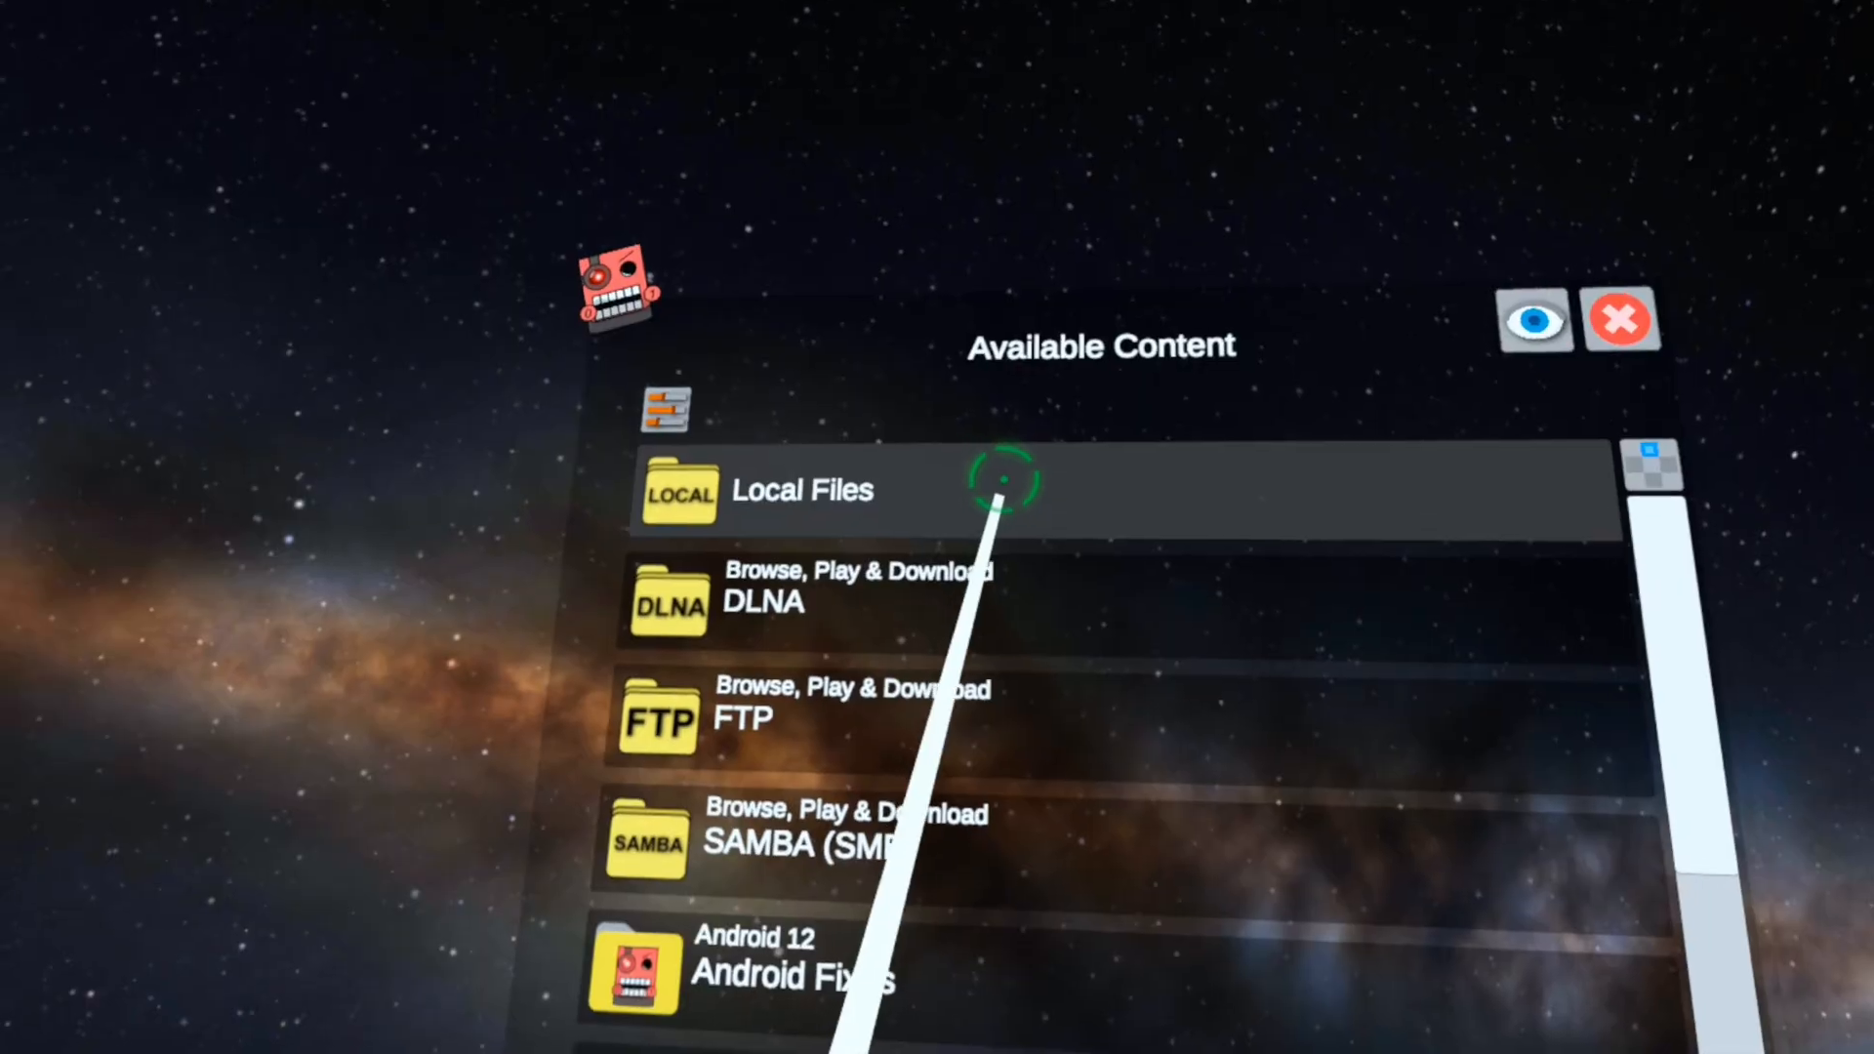
pyautogui.moveTo(976, 351)
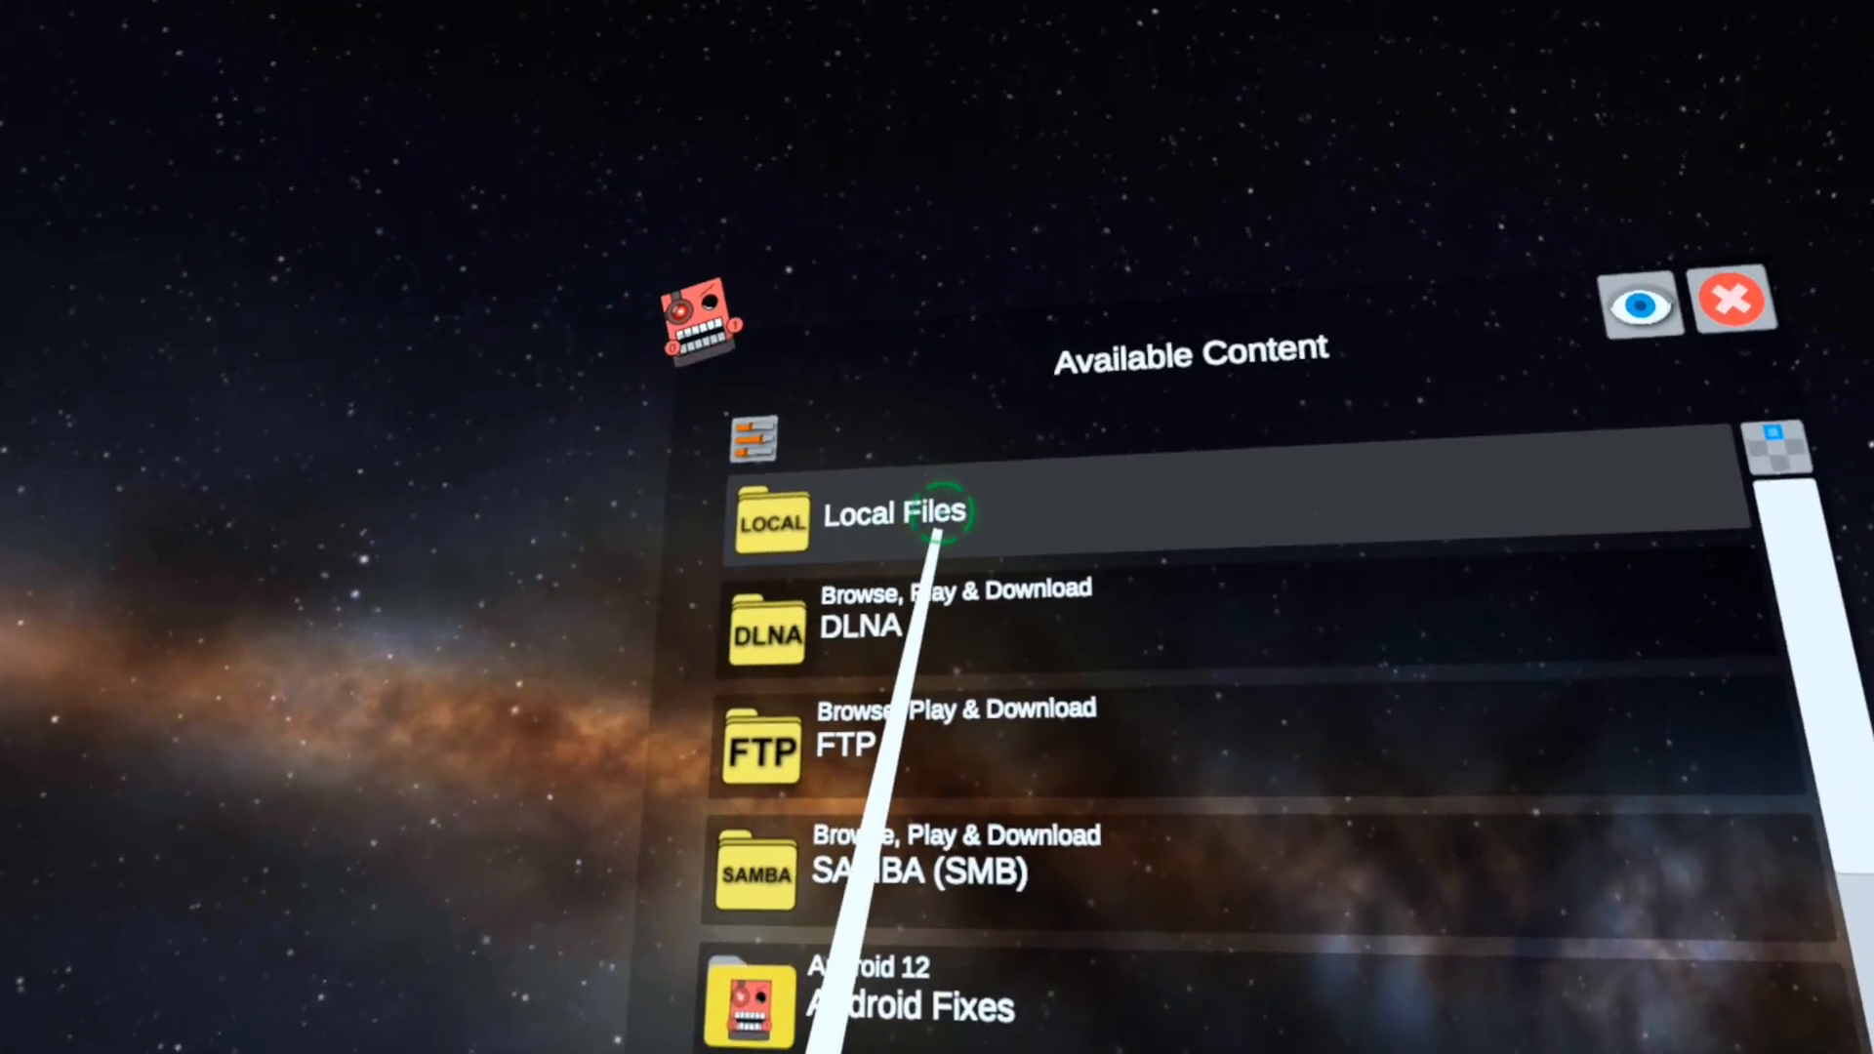
# Browse Local Files > All Folders > Android > data to raise the system folder picker
pyautogui.click(943, 527)
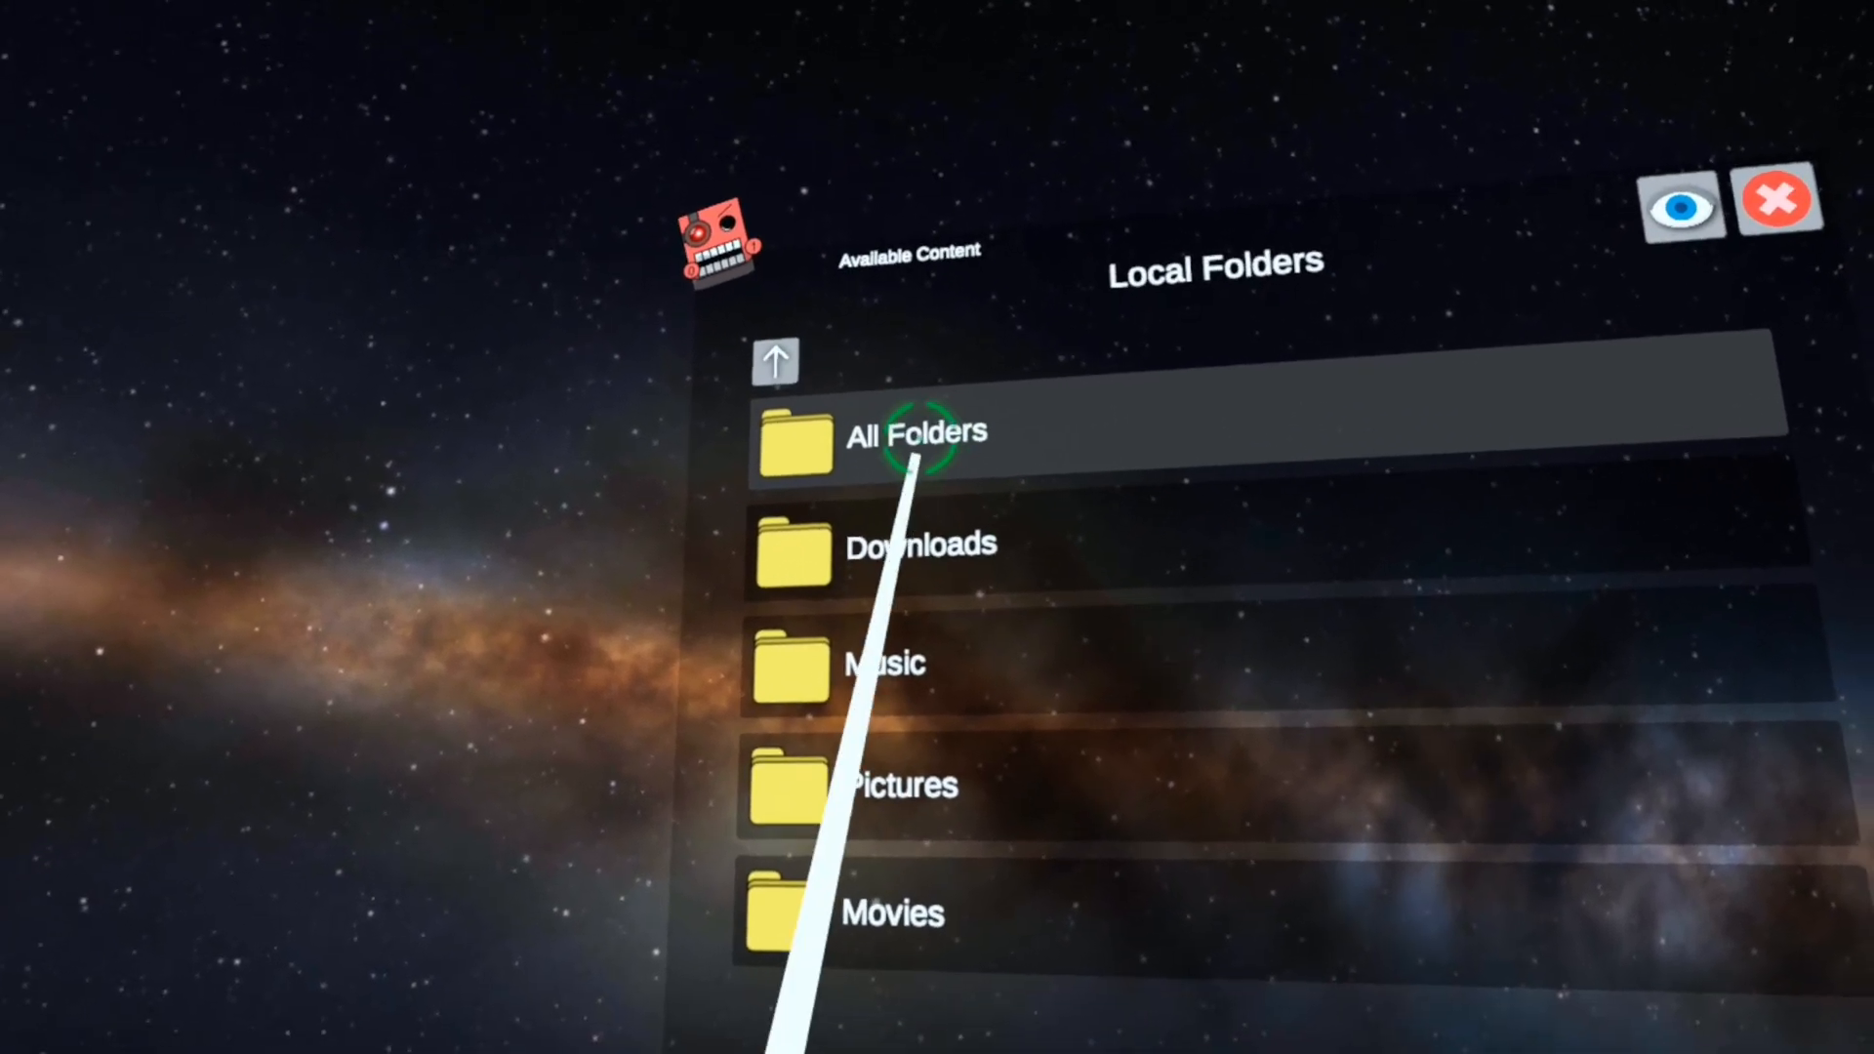
pyautogui.click(916, 437)
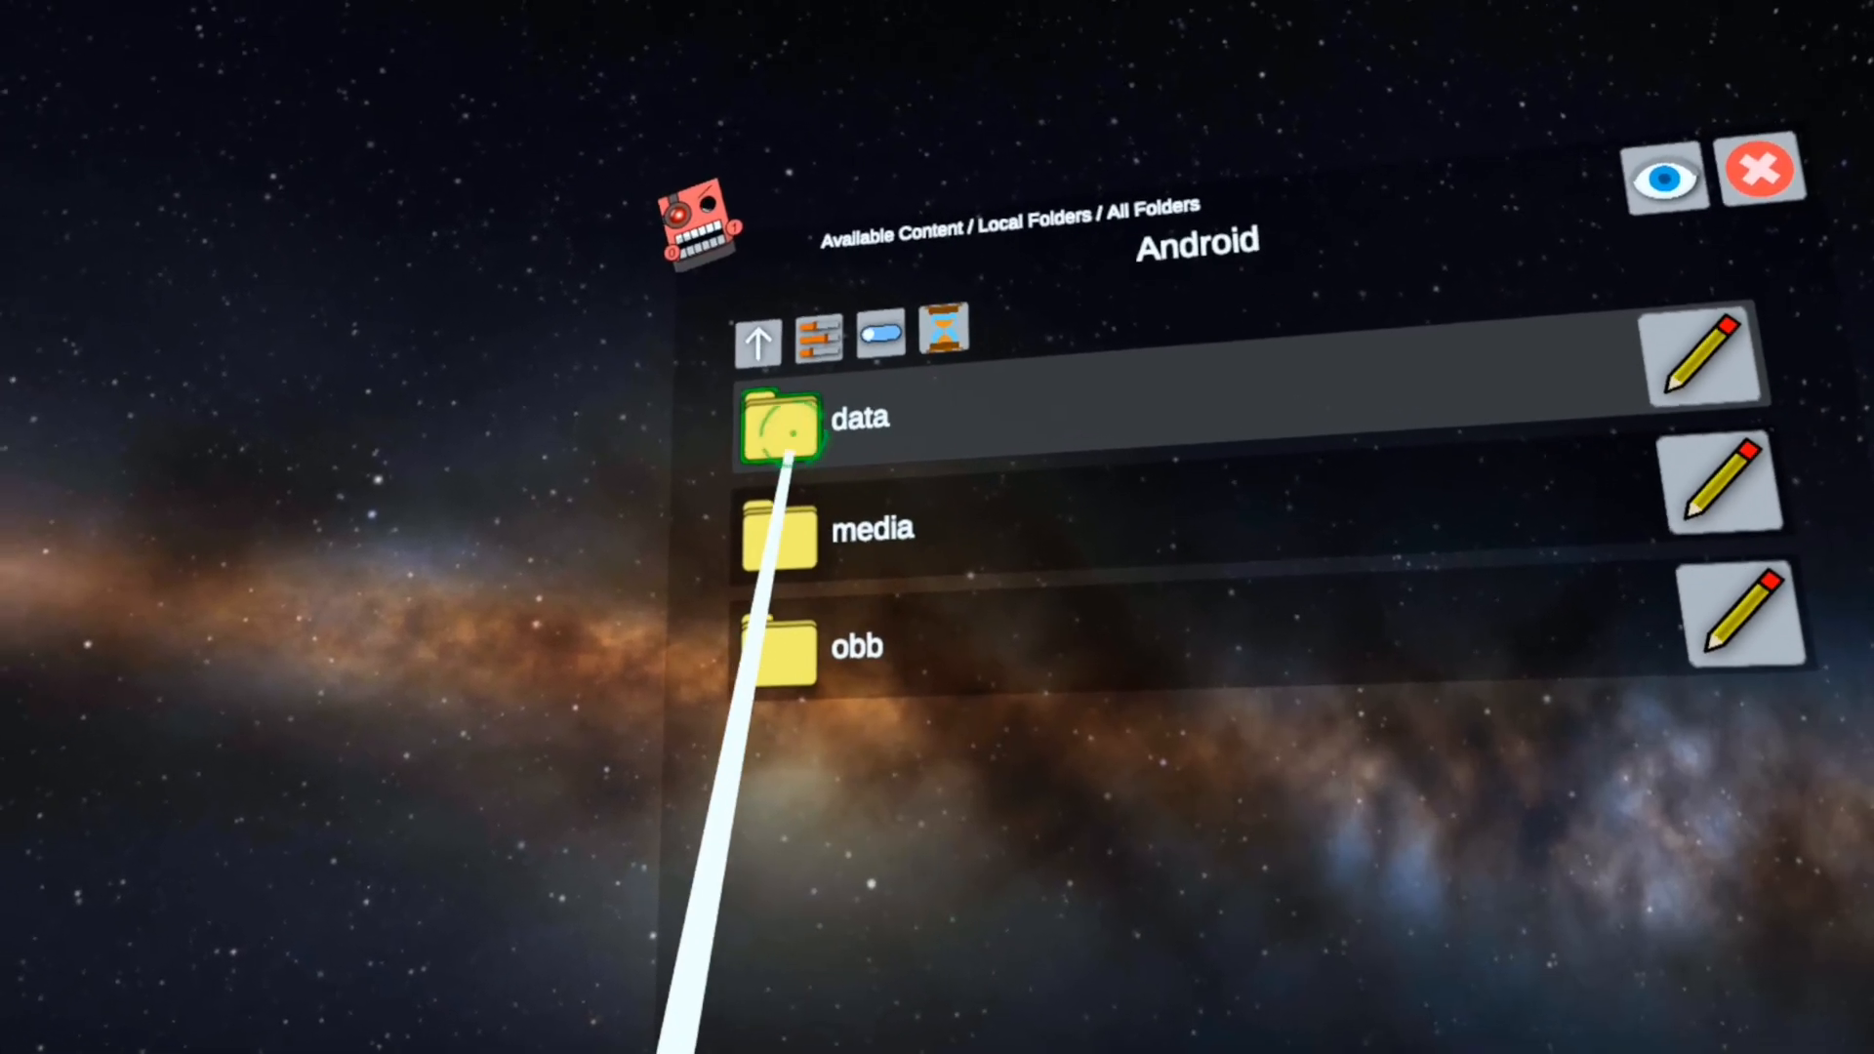
pyautogui.click(780, 431)
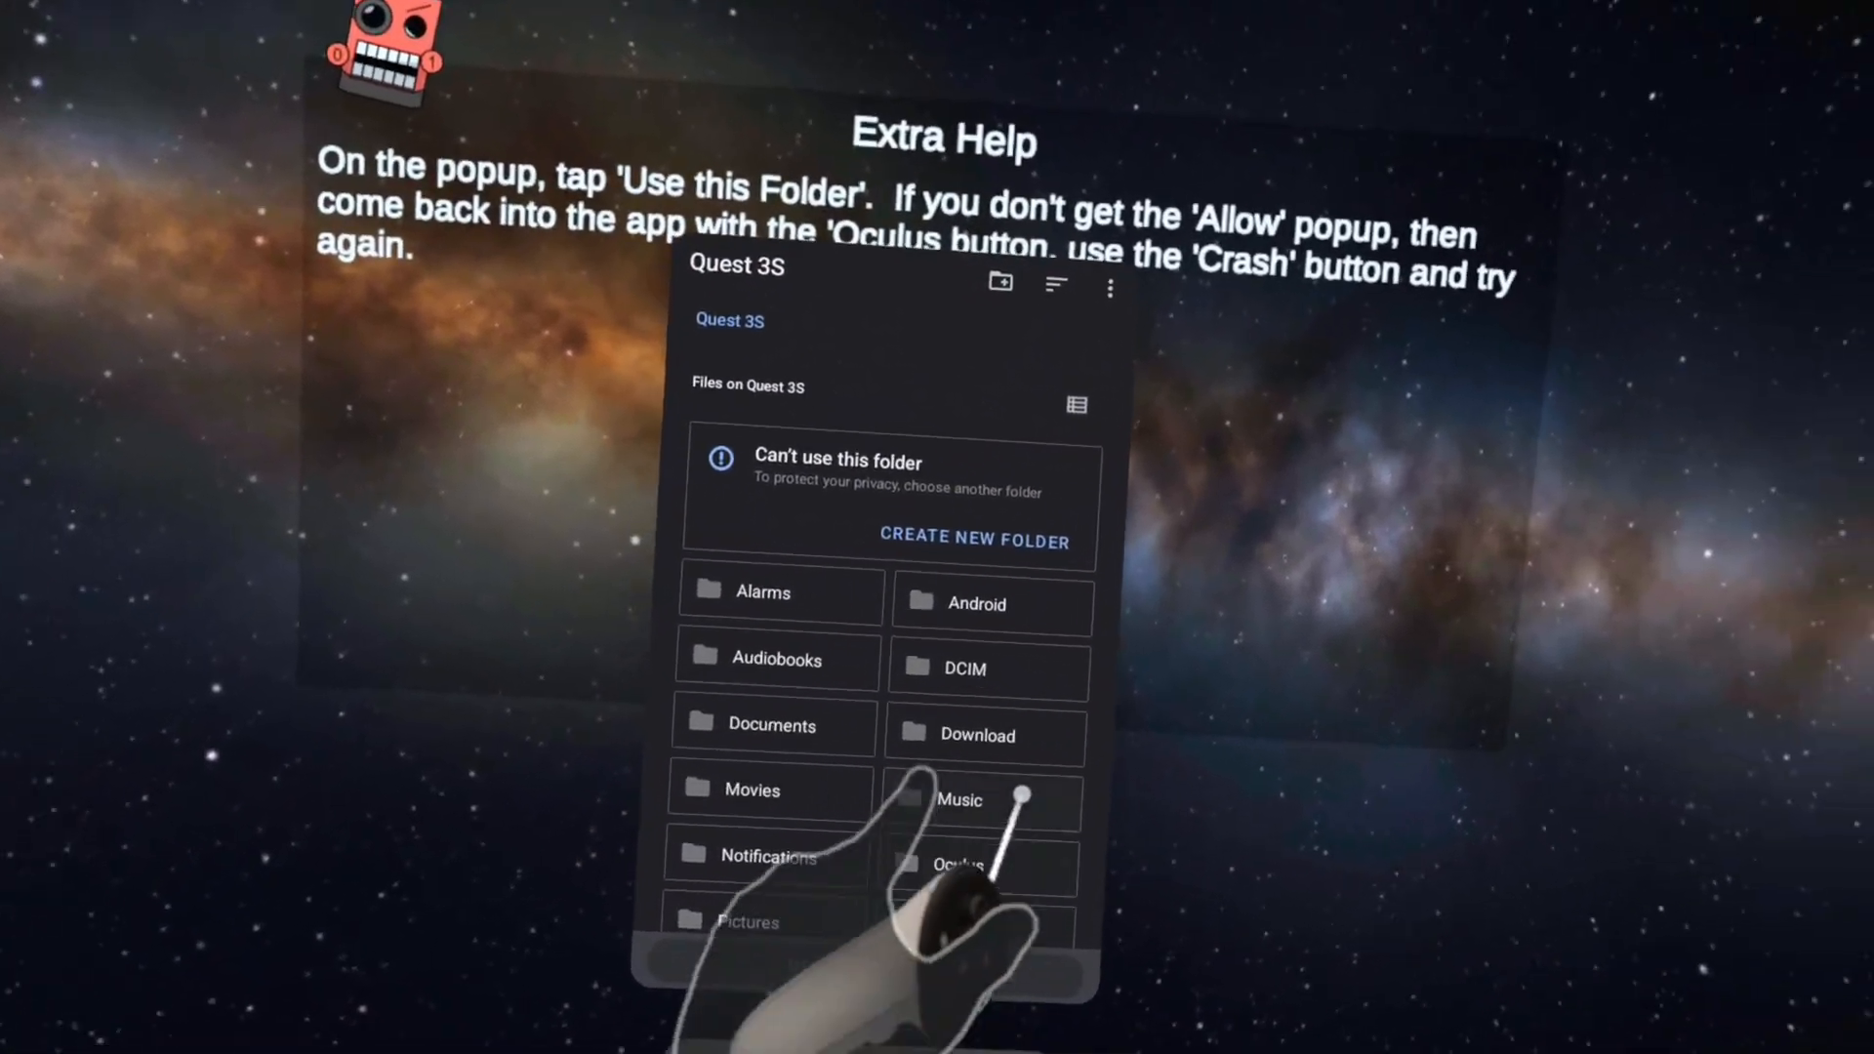
# Enter the Download folder, then list the sideloaded apps under Unknown Sources in the library
pyautogui.click(976, 734)
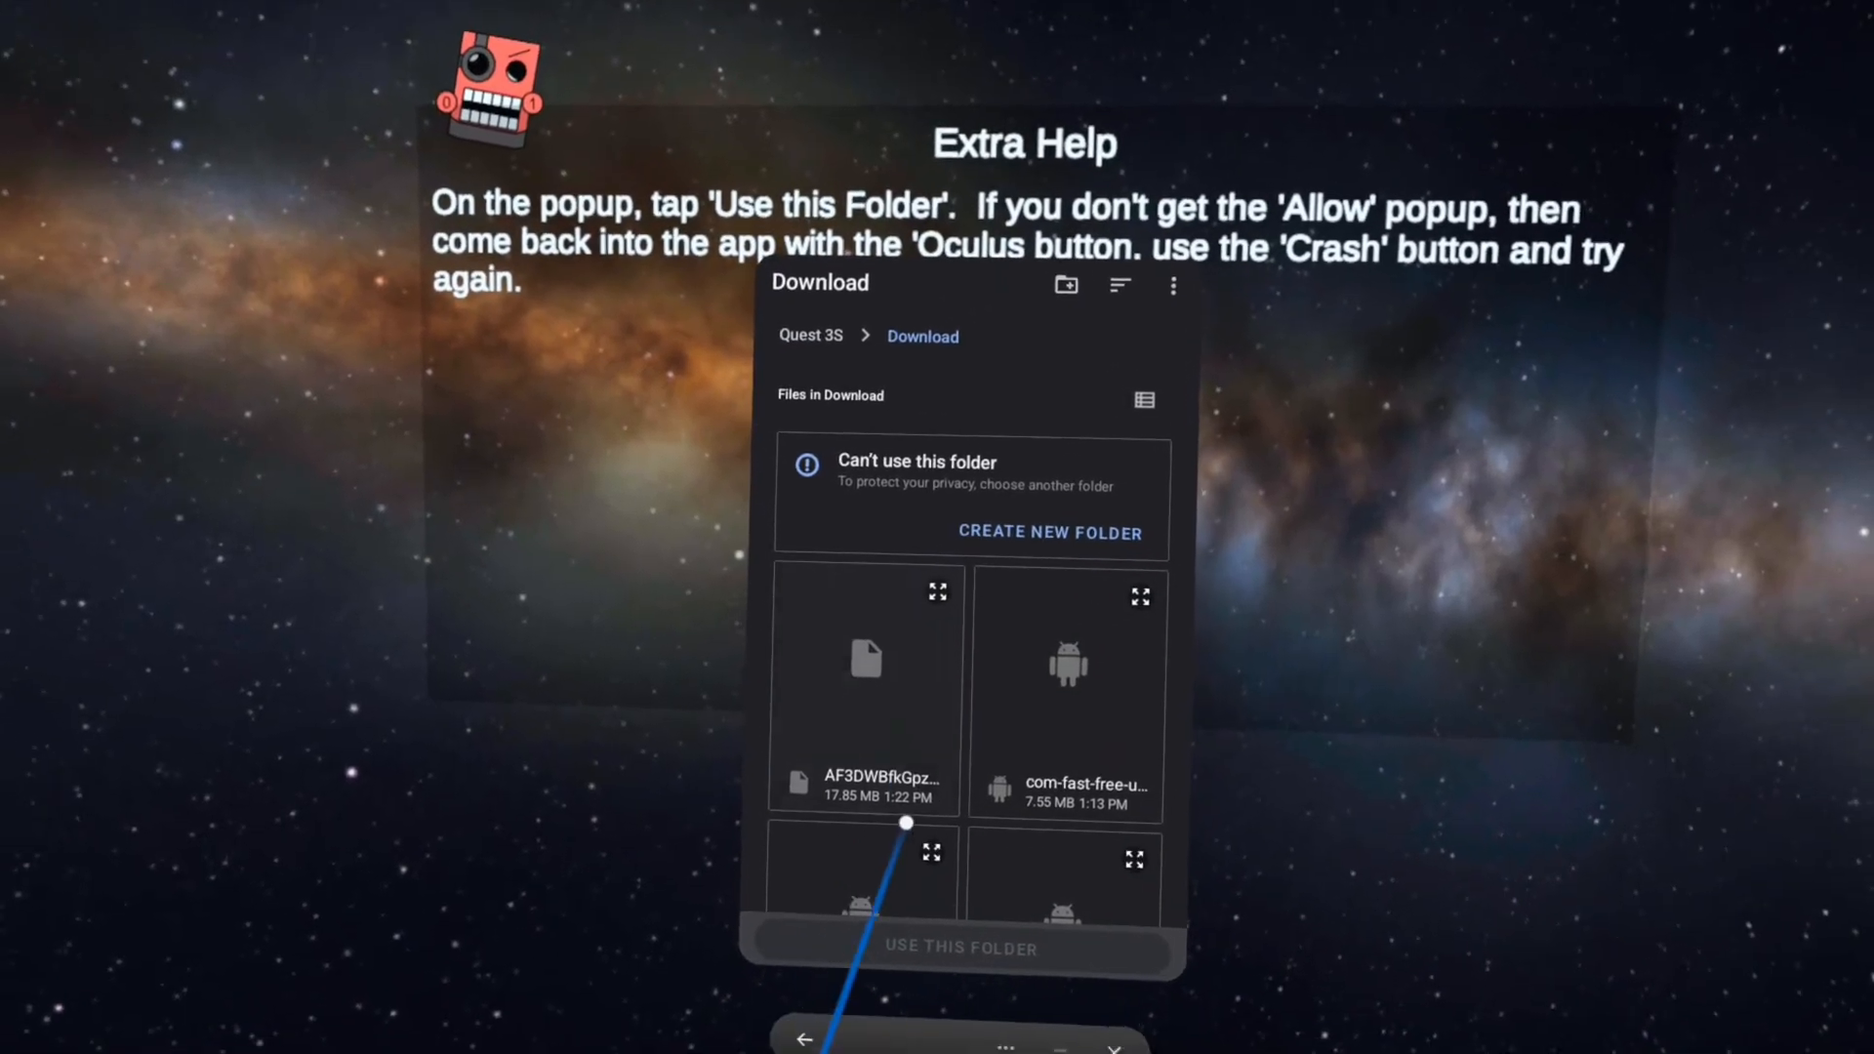
pyautogui.scroll(-3)
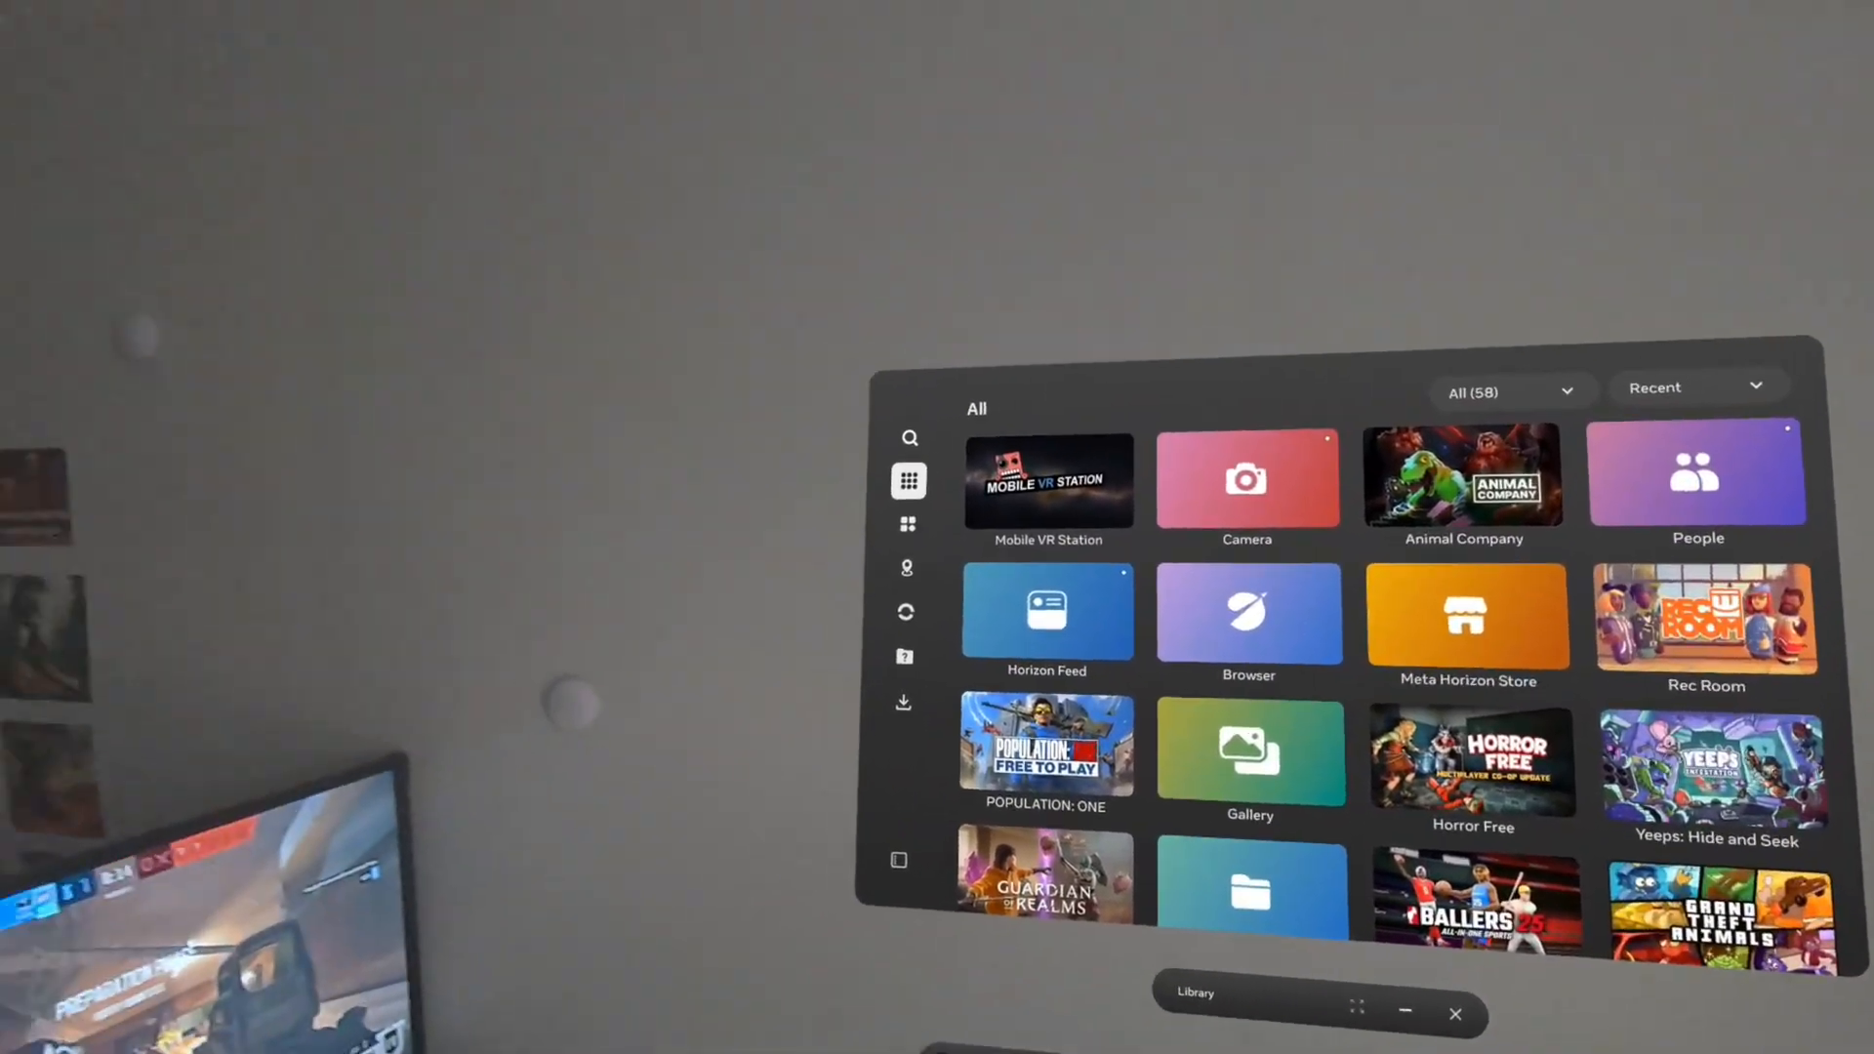
pyautogui.click(904, 656)
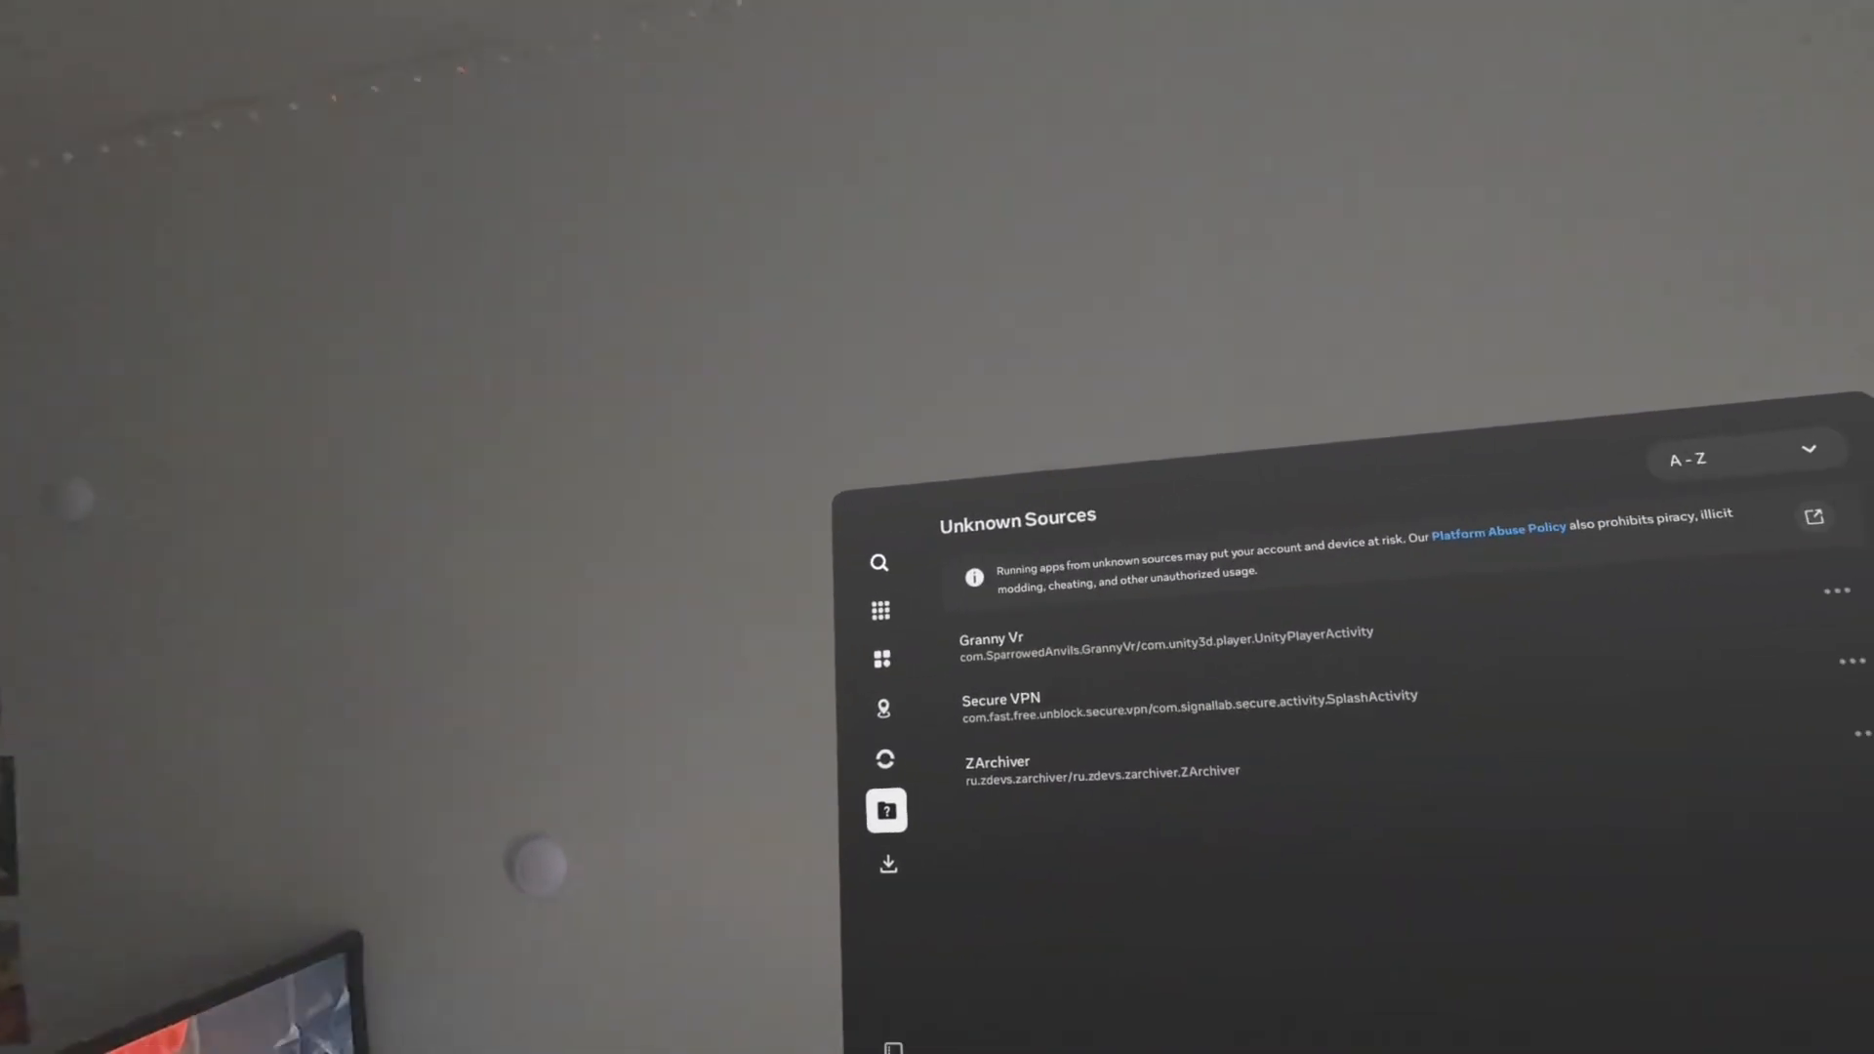